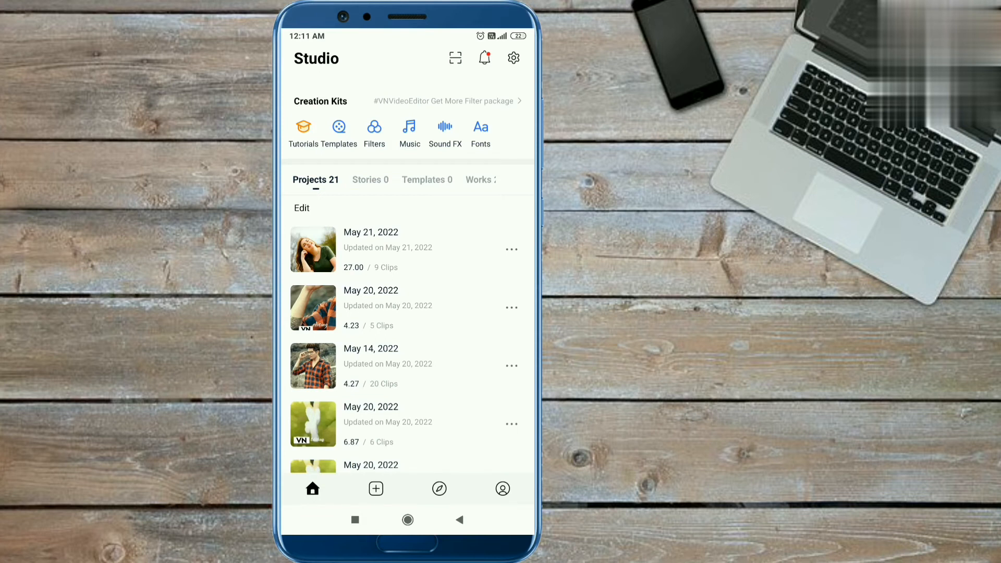
- Bring up the create menu with new project, story, template and overlay choices
click(375, 488)
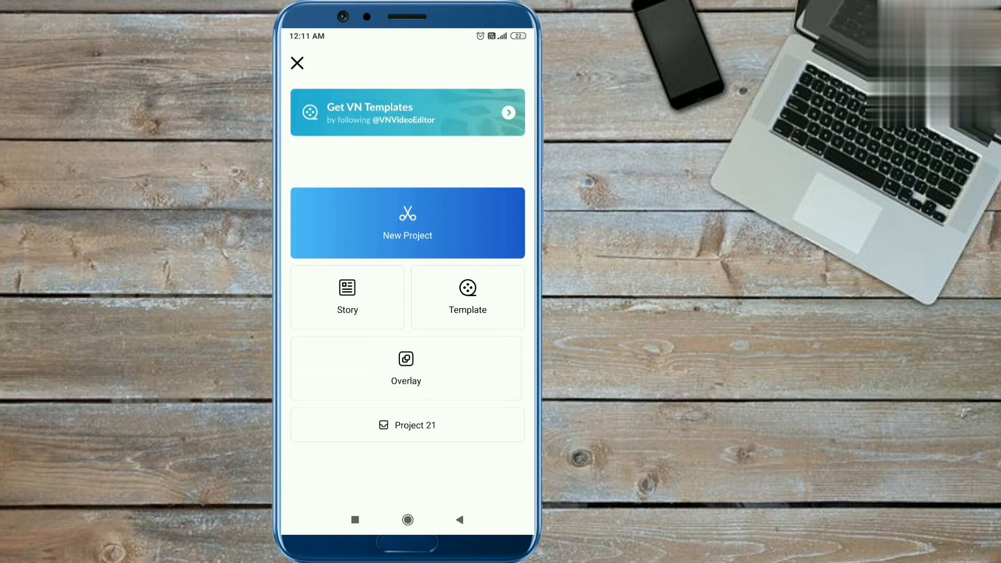
- Start the photo slideshow project and delete its closing title clip
click(406, 425)
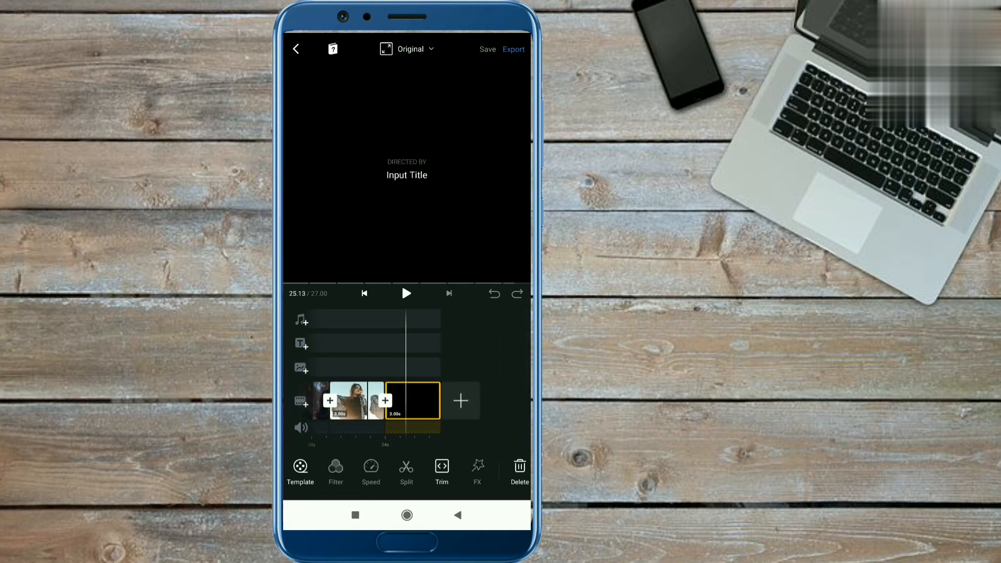
click(413, 400)
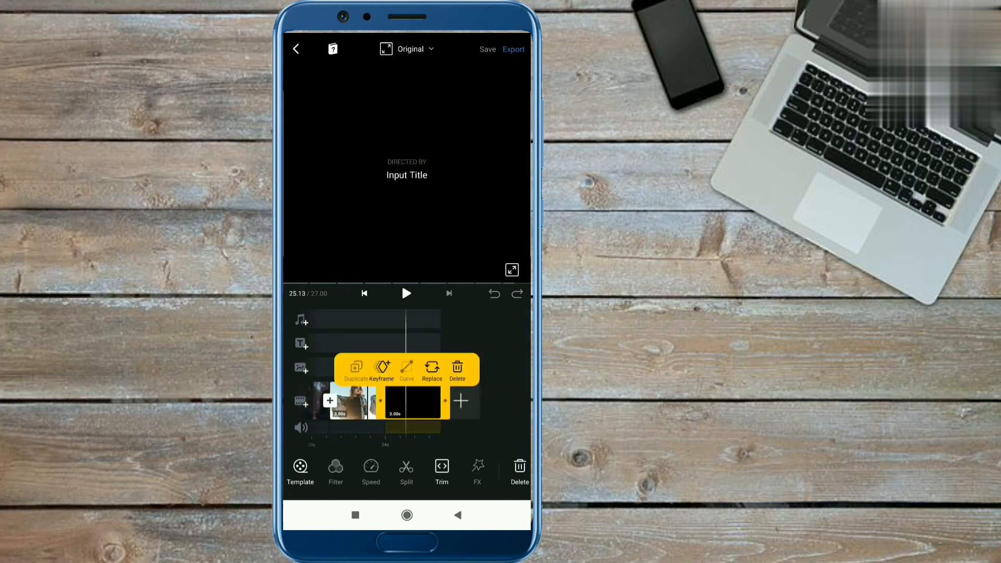
click(456, 369)
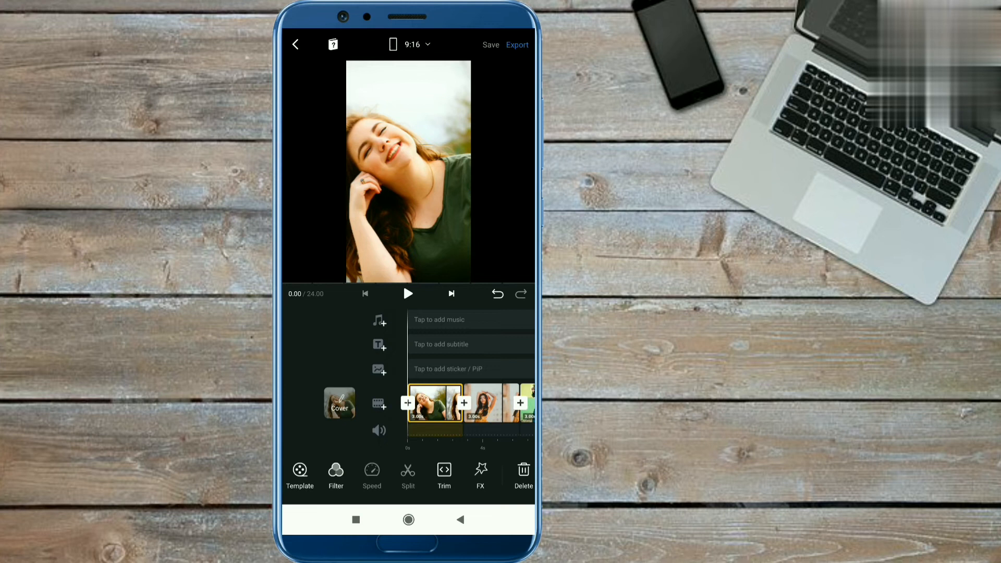
- Extract a 6-second audio track from a video into My Music
click(379, 320)
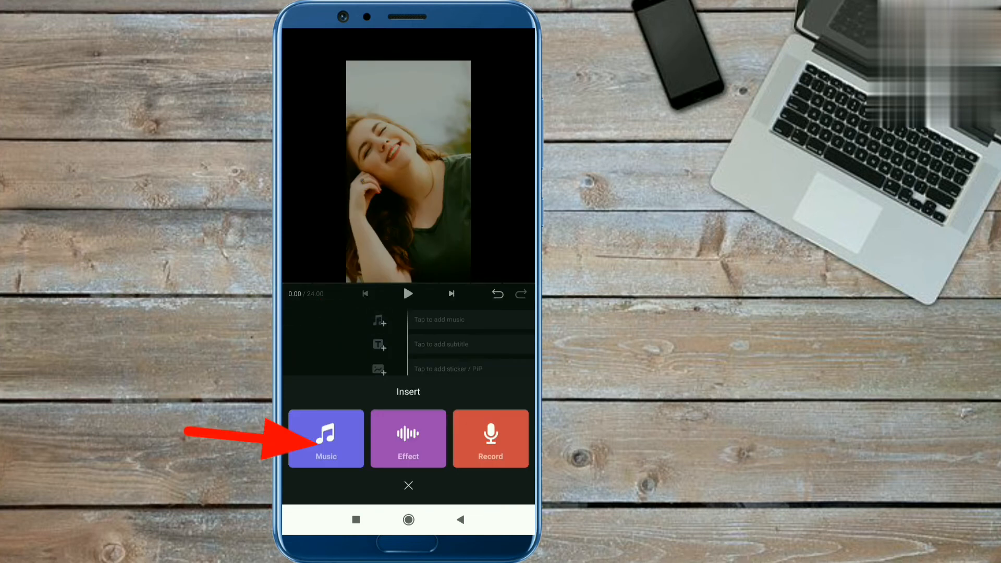
click(325, 438)
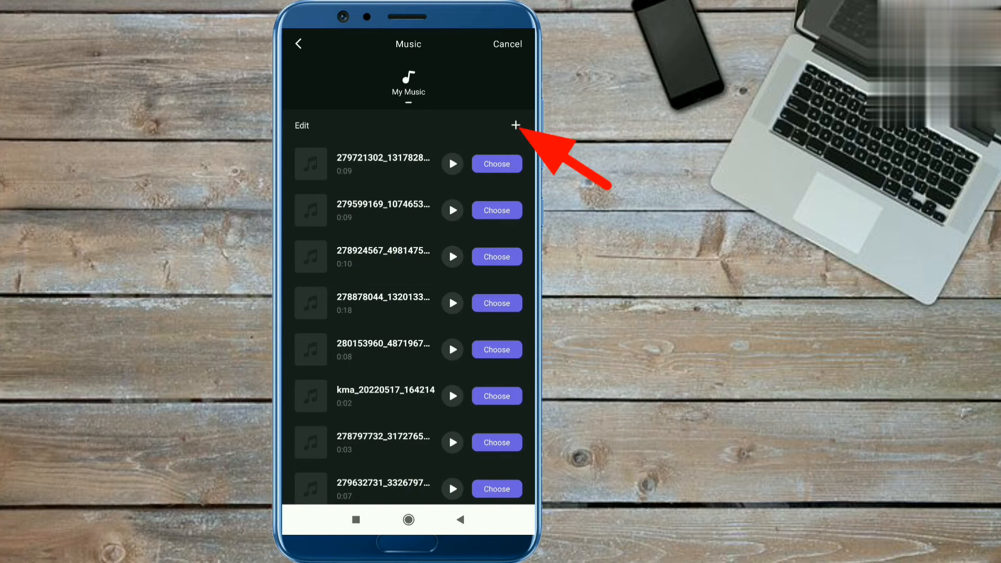
click(515, 125)
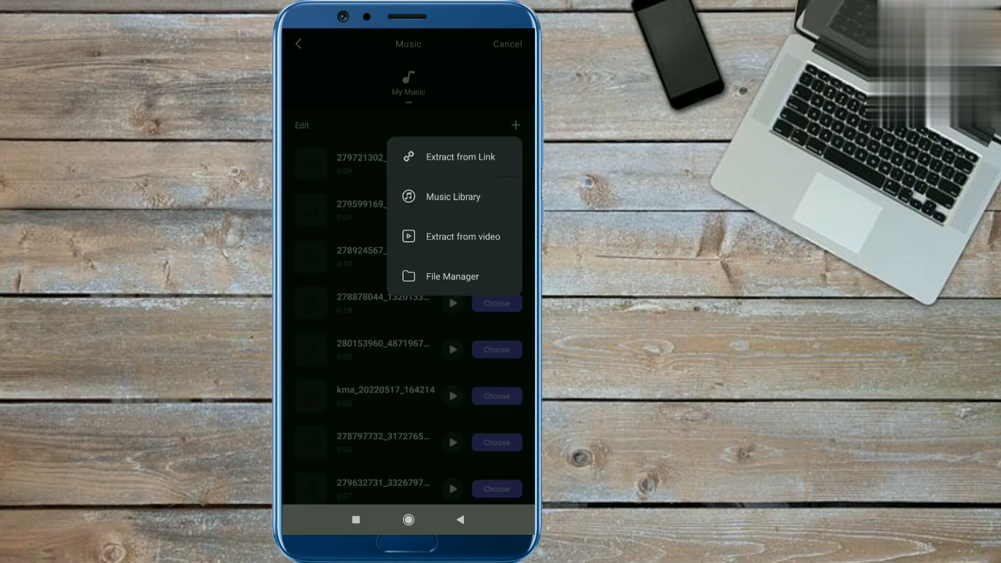
click(462, 235)
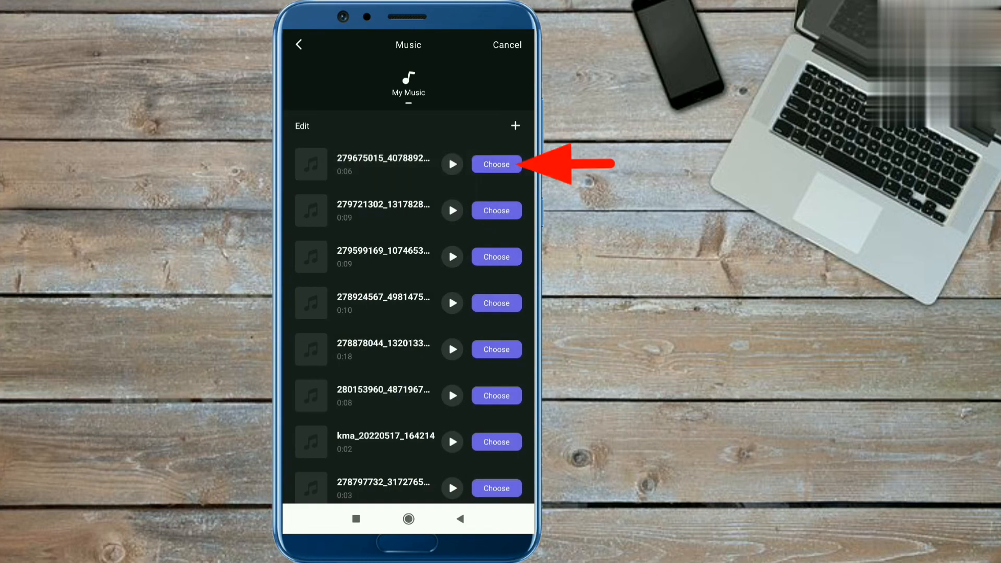
- Place the extracted 6-second track on the slideshow's music layer
click(496, 165)
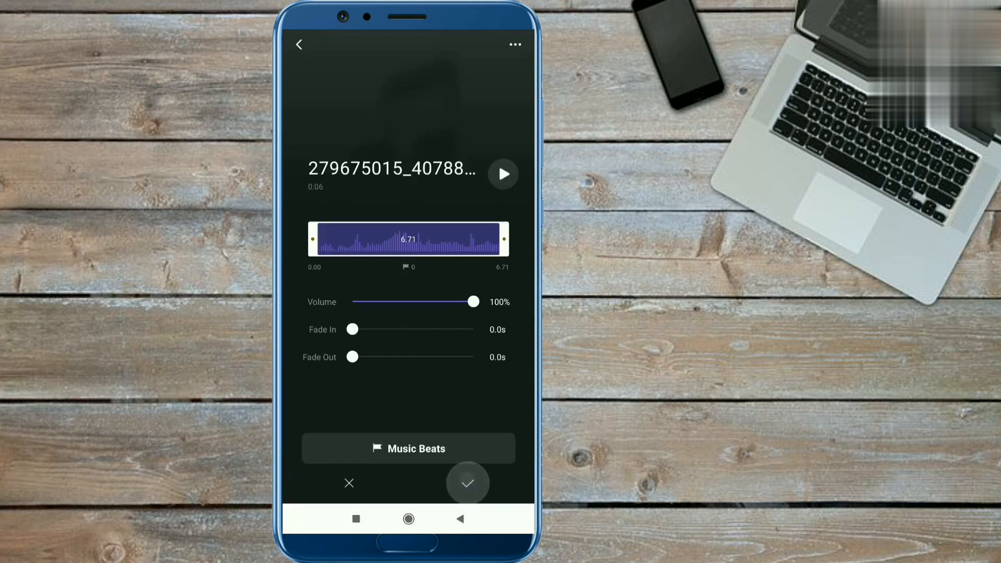
click(467, 482)
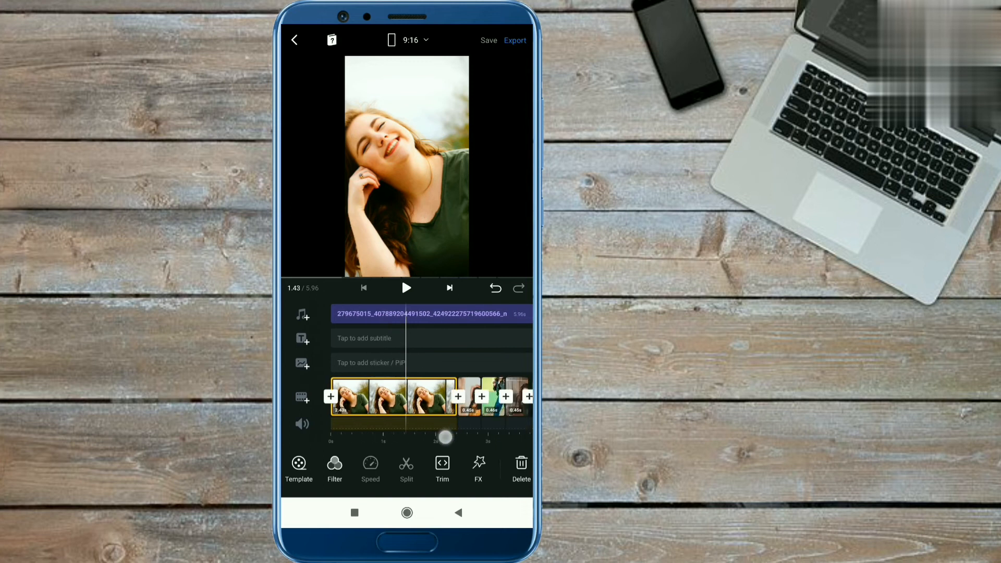
- Stretch the photo clips so the timeline runs the music's full 6.71 seconds
click(390, 396)
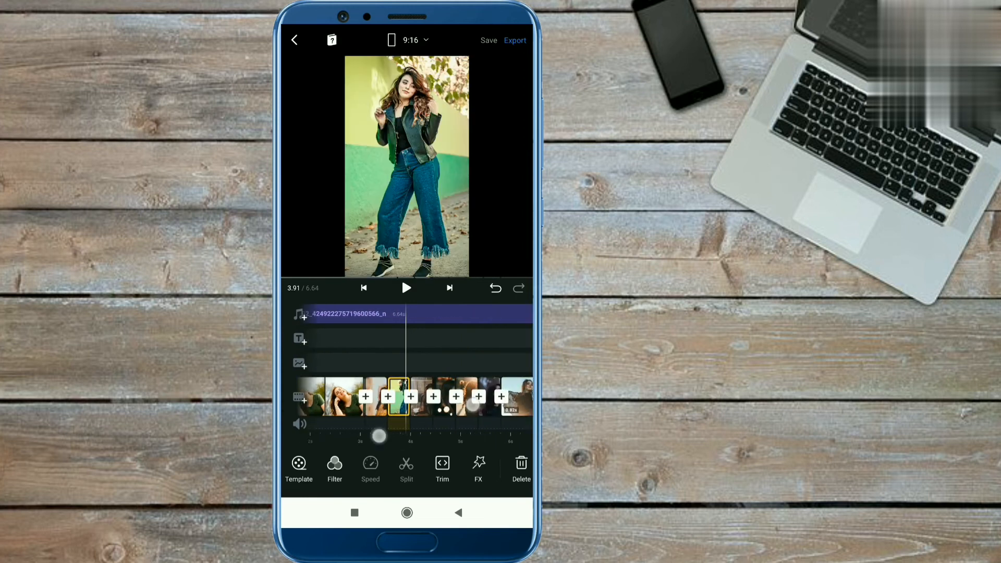
click(394, 396)
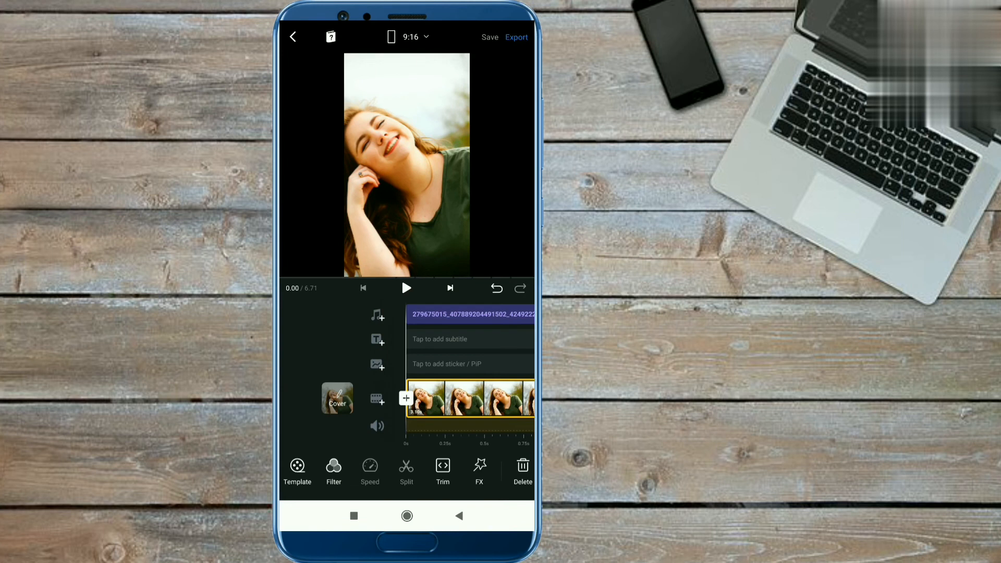
- Add a plain text caption over the opening photo of the smiling woman
click(377, 339)
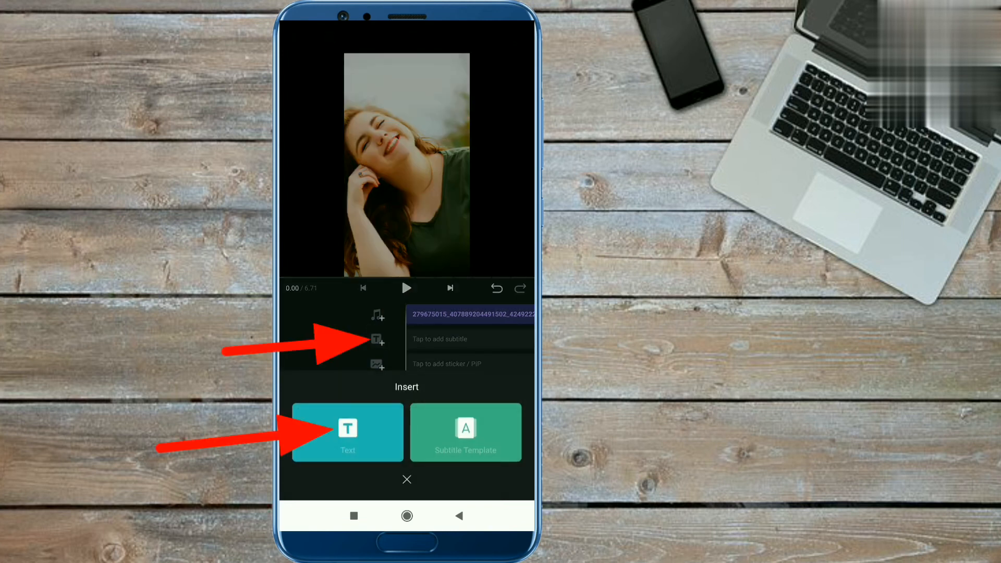
click(349, 433)
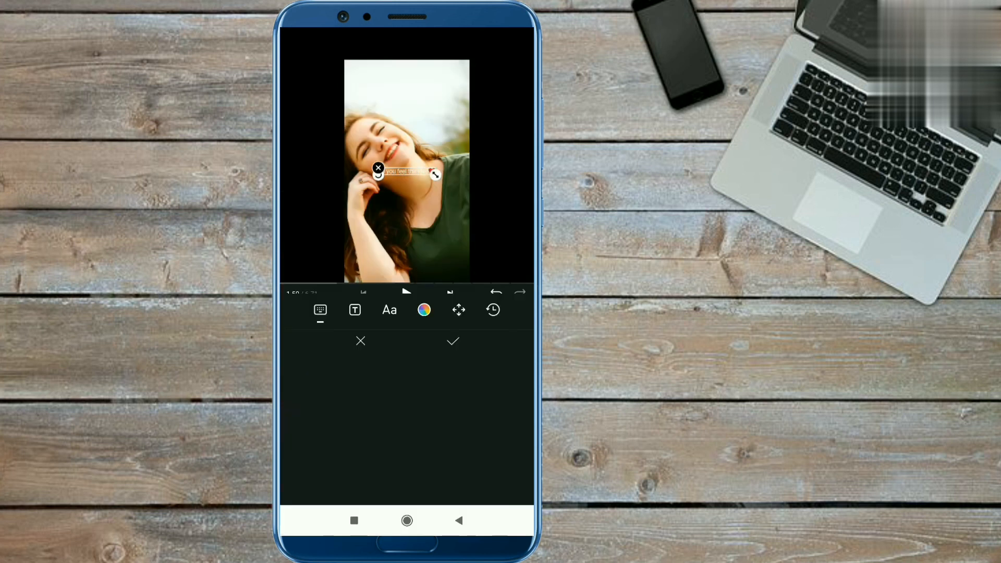
- Style 'do you feel the love❤' in OleoScript, size 26, white, and apply it
click(388, 309)
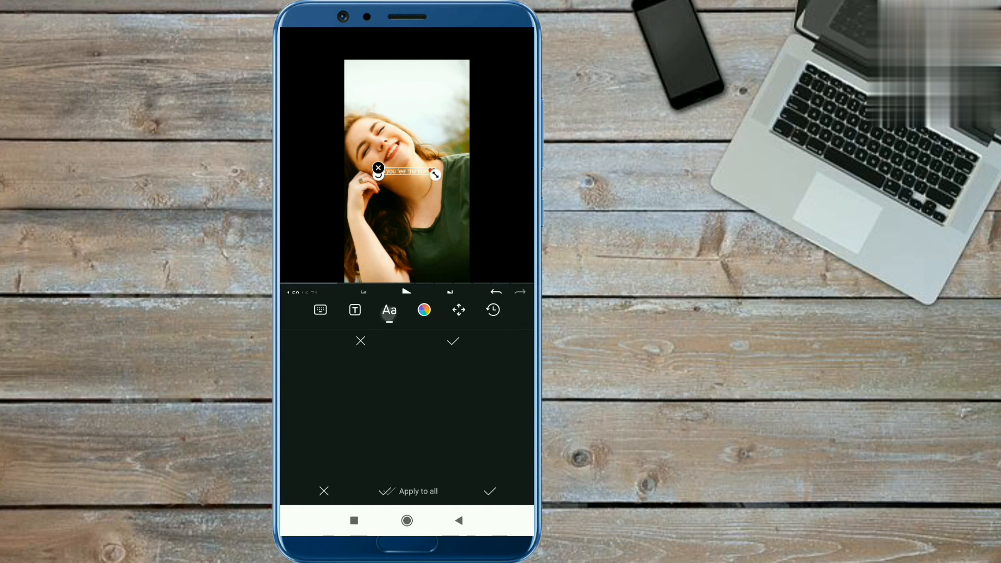
click(388, 310)
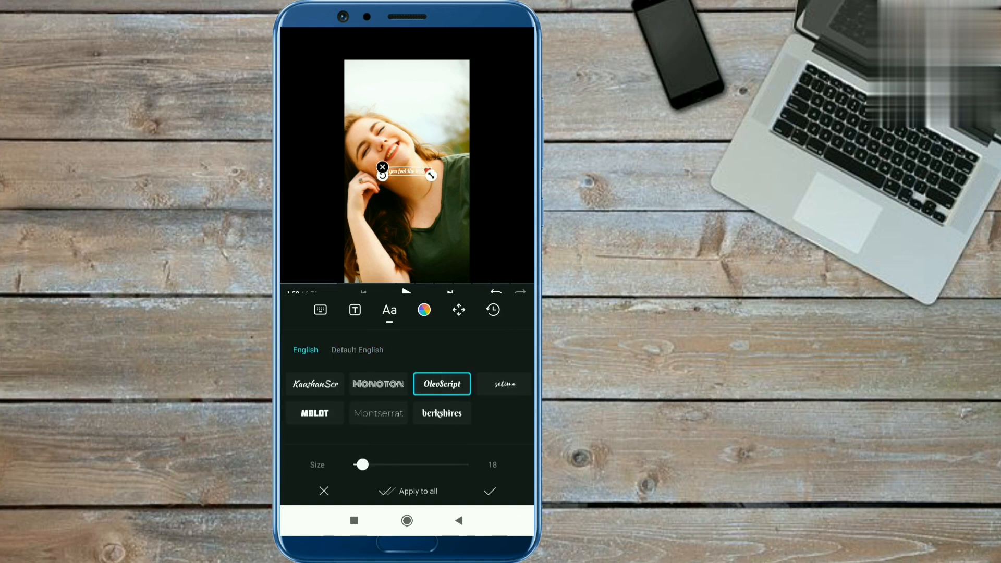
drag(360, 465, 364, 465)
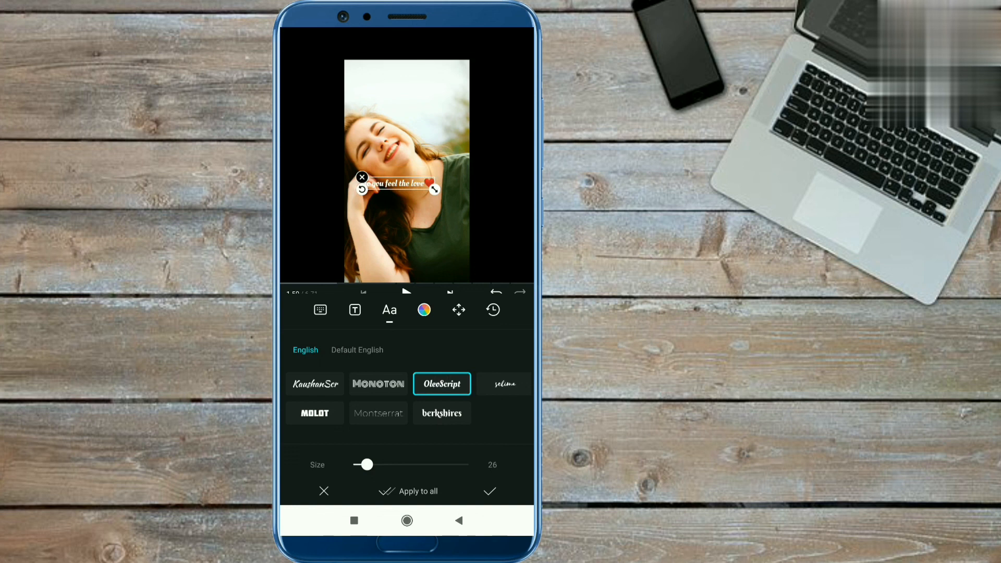
click(423, 309)
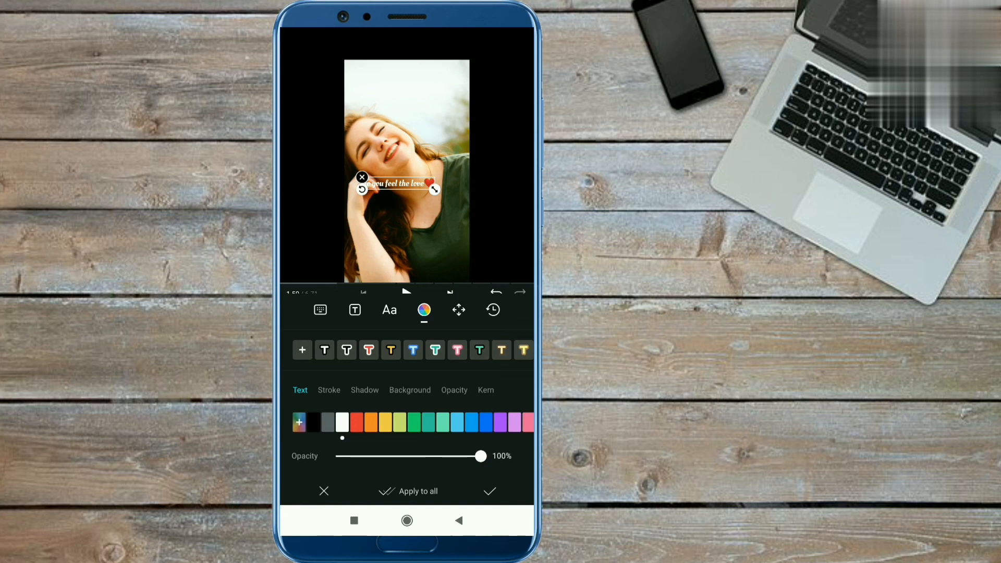
click(489, 491)
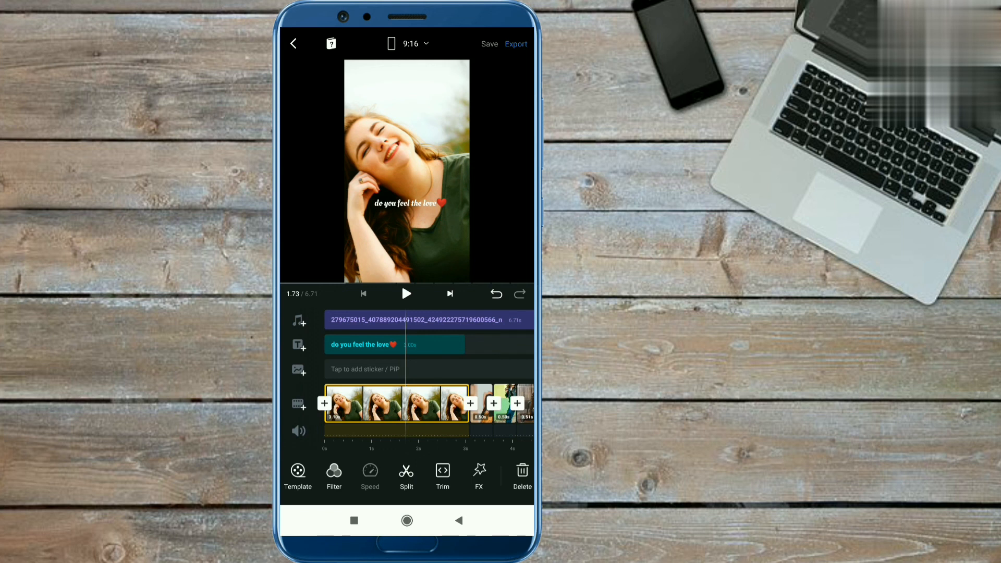
- Export the slideshow and save it to the phone's album
click(515, 44)
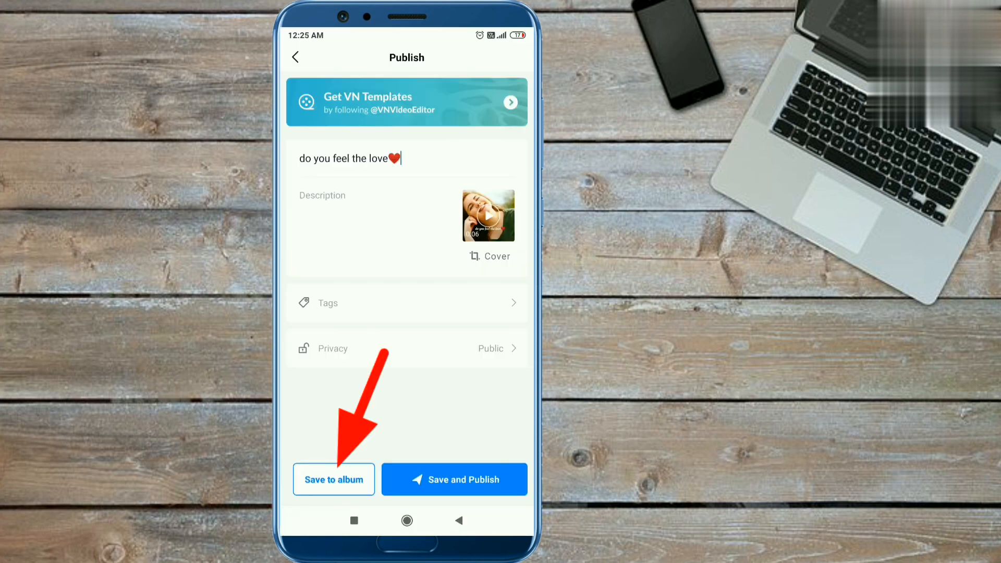
click(334, 479)
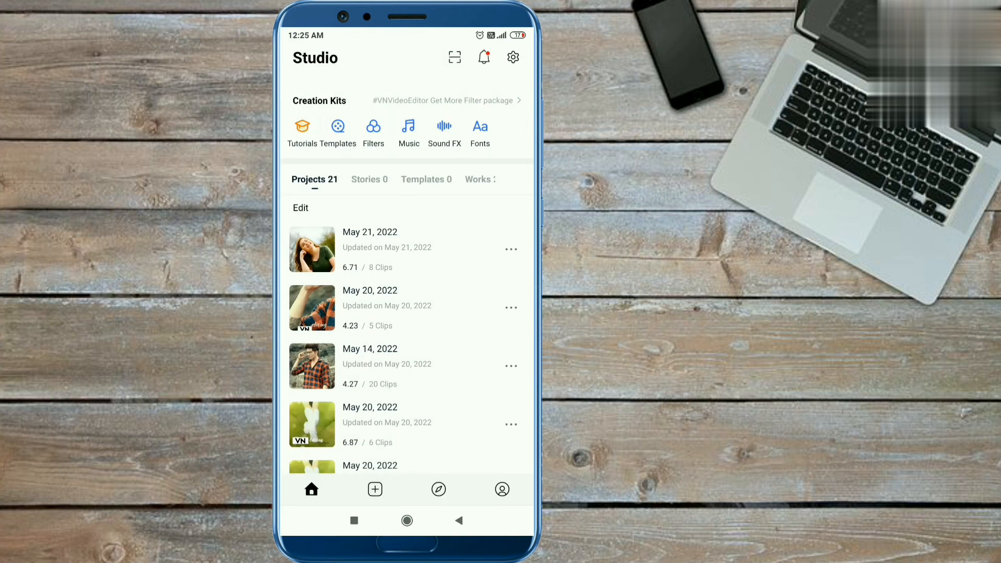